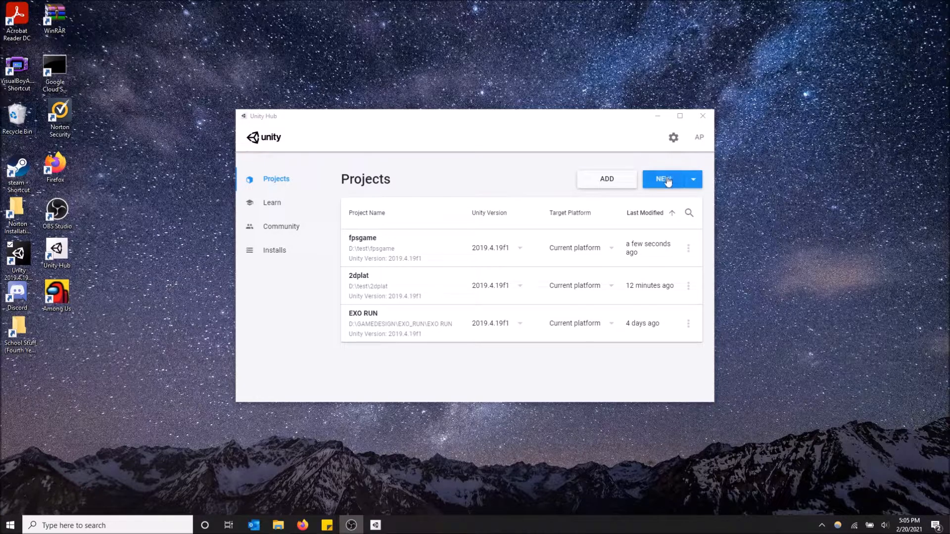
- Start a new Unity 2019.4.19f1 project and select the Karting Microgame template
left_click(664, 178)
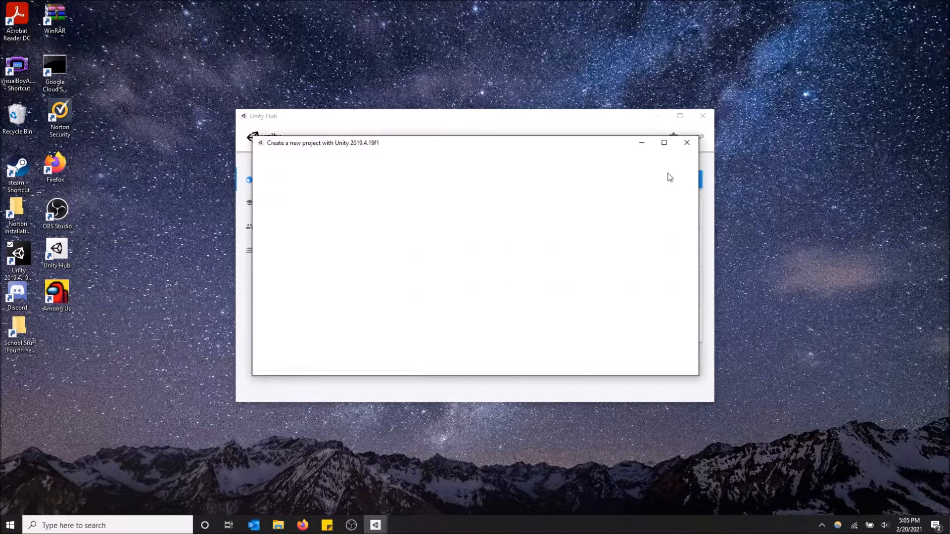
mouse_move(393, 274)
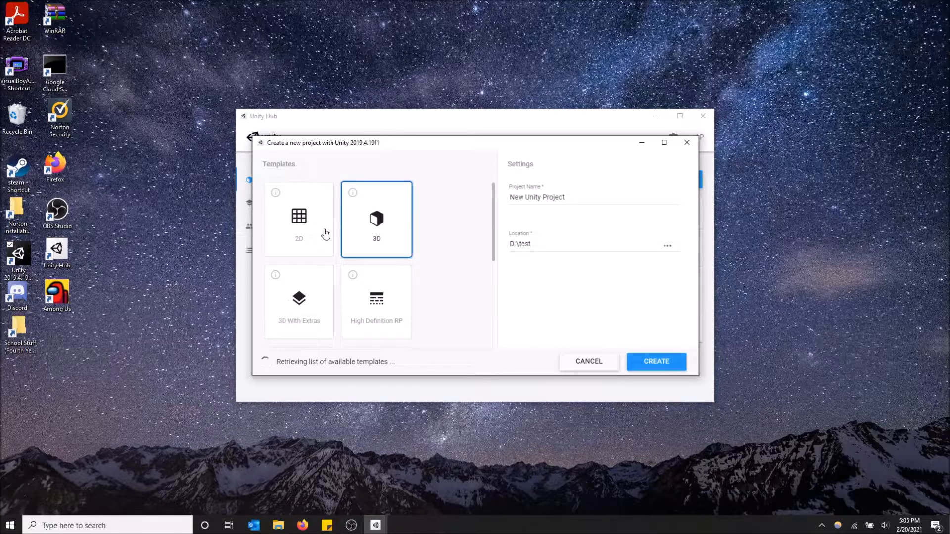
mouse_move(360, 235)
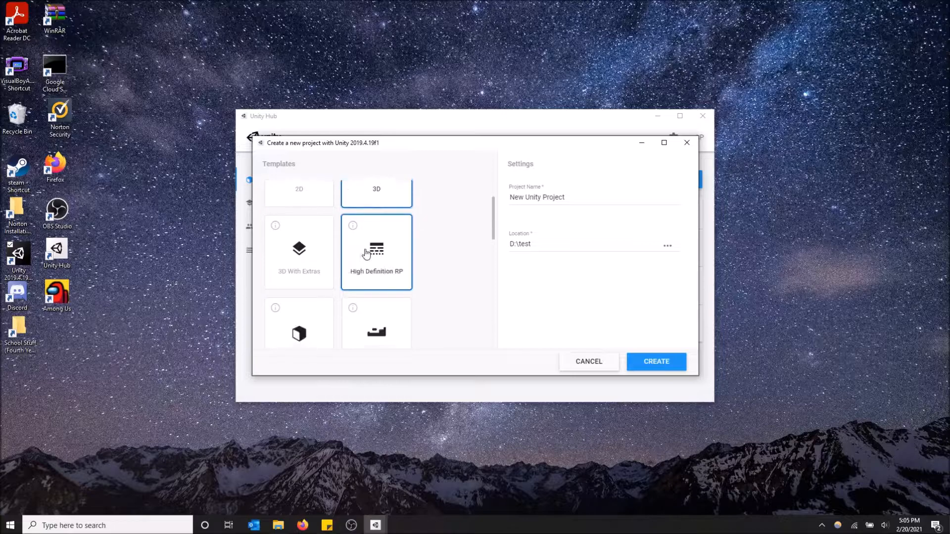
scroll("down", 3)
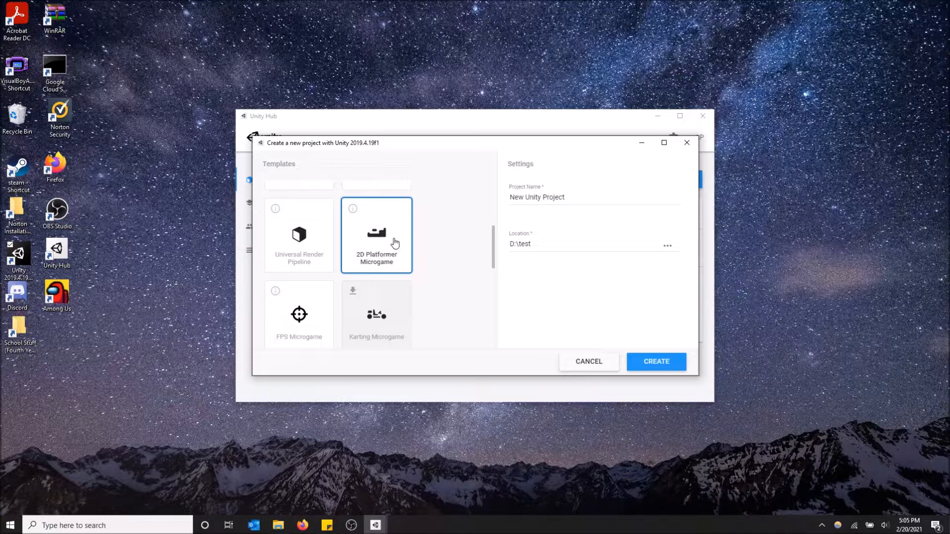
left_click(298, 313)
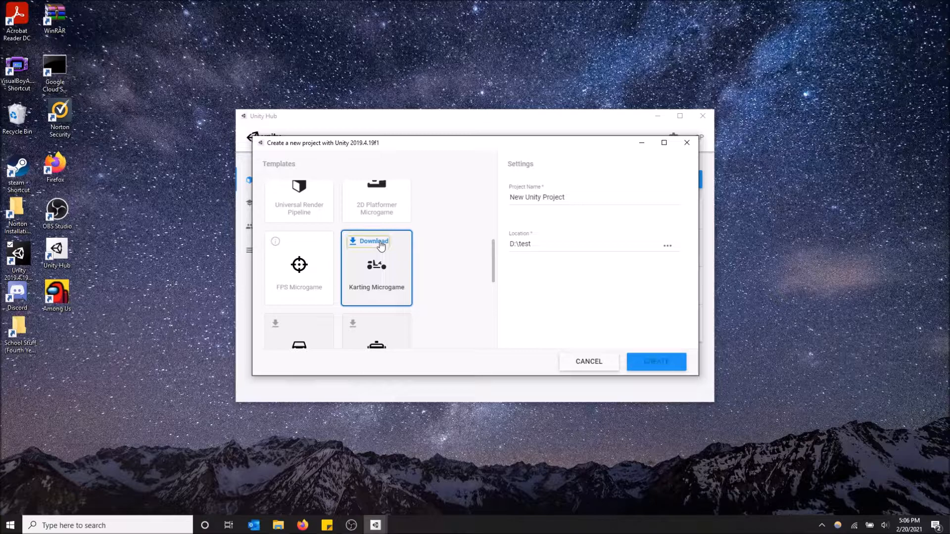
- Download and install the Karting Microgame template
left_click(373, 241)
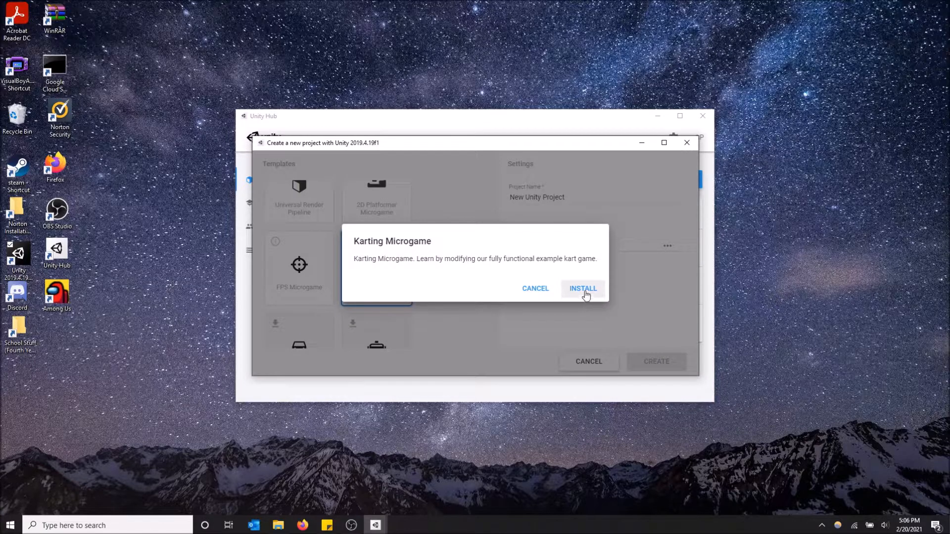
left_click(582, 289)
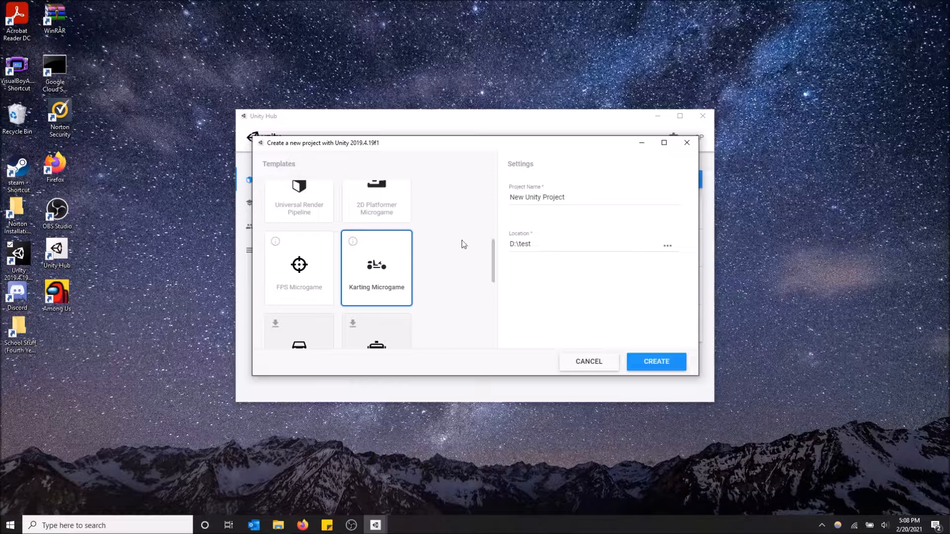
- Name the project 'kartinggame' in D:\test and create it
left_click(656, 362)
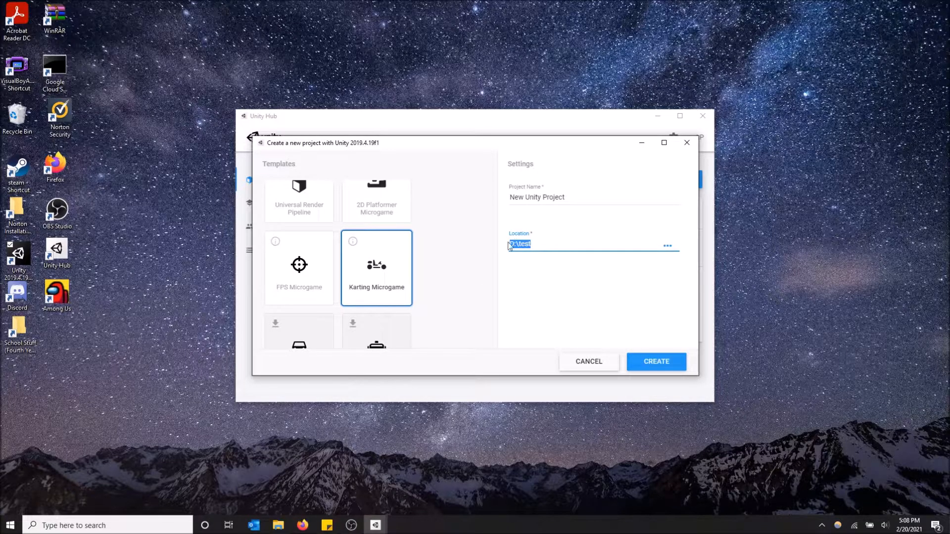
left_click(537, 197)
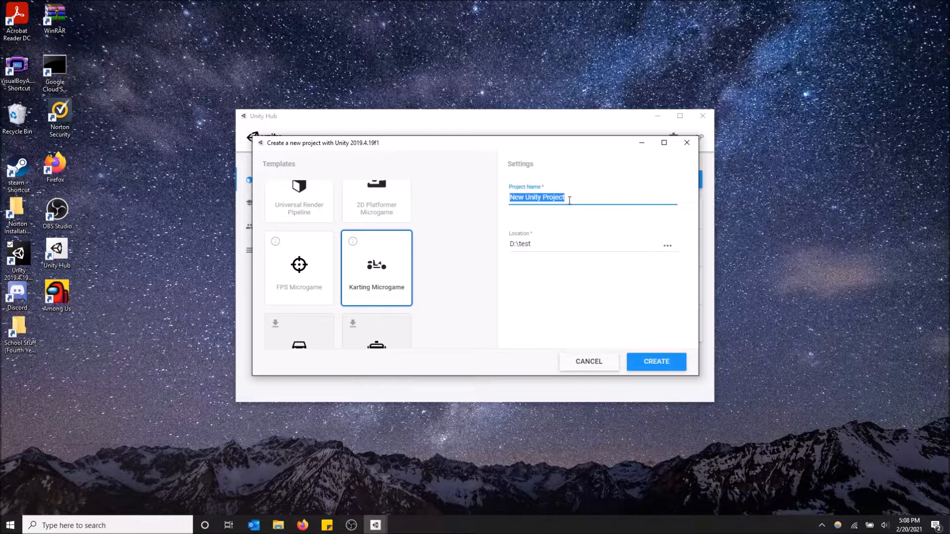
mouse_move(601, 243)
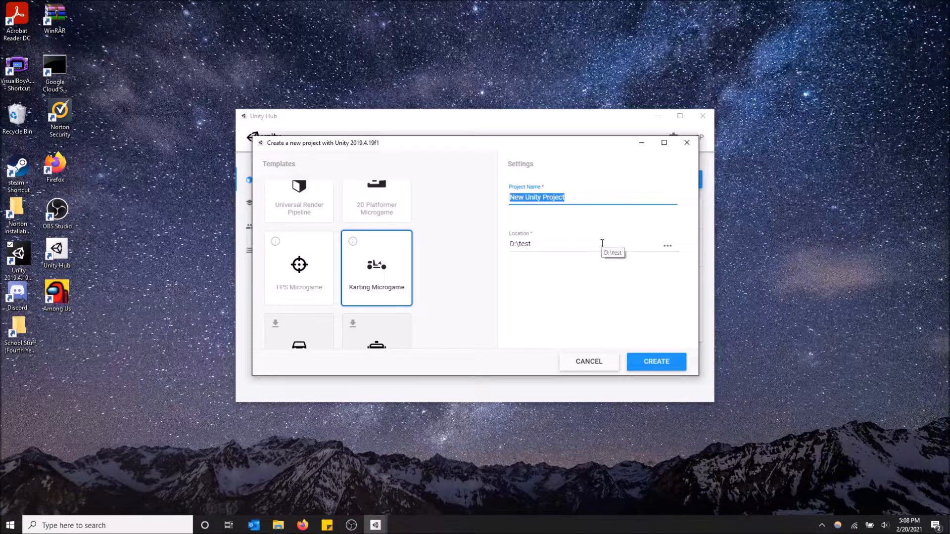
type("kartinggame")
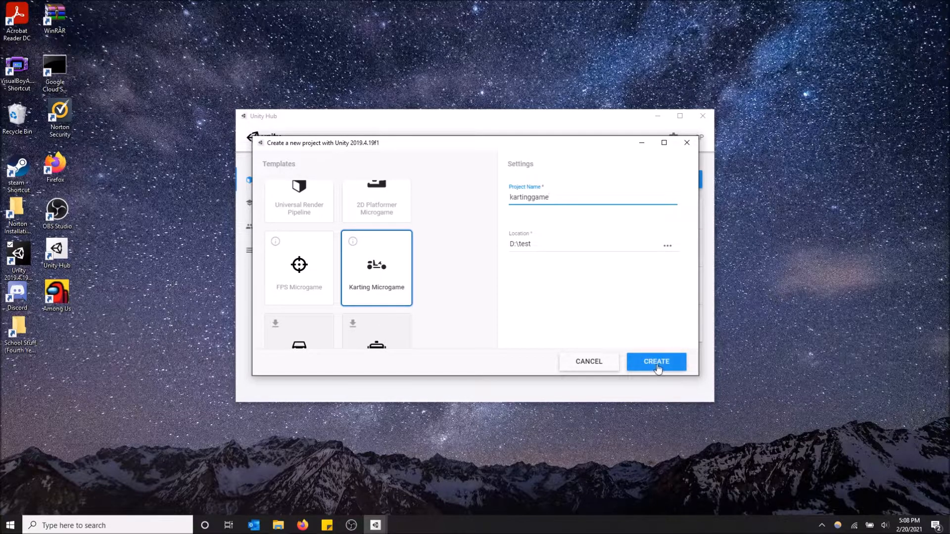
left_click(655, 361)
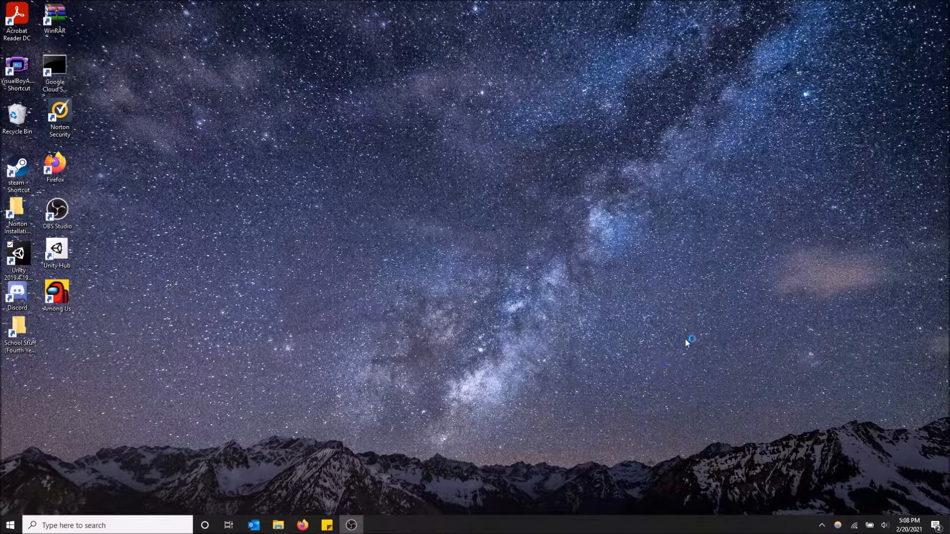
mouse_move(712, 330)
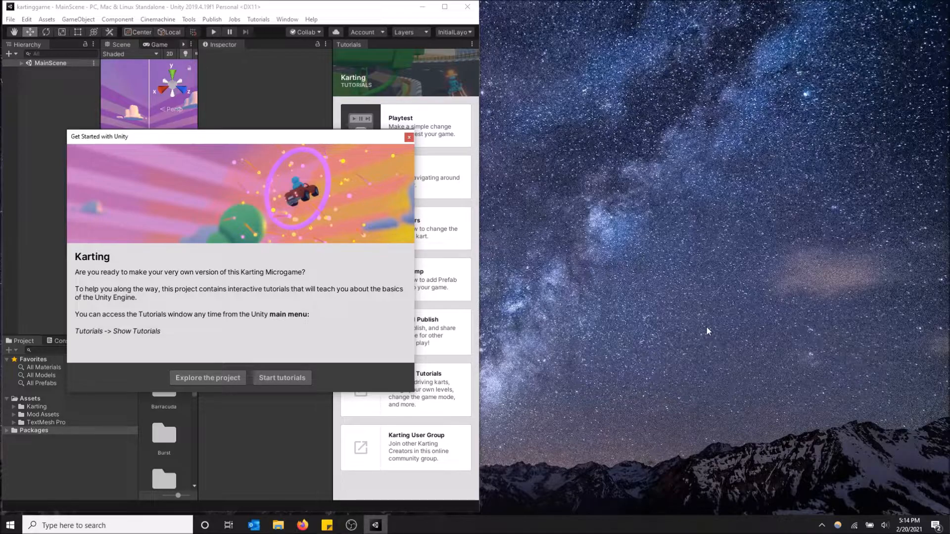
mouse_move(704, 388)
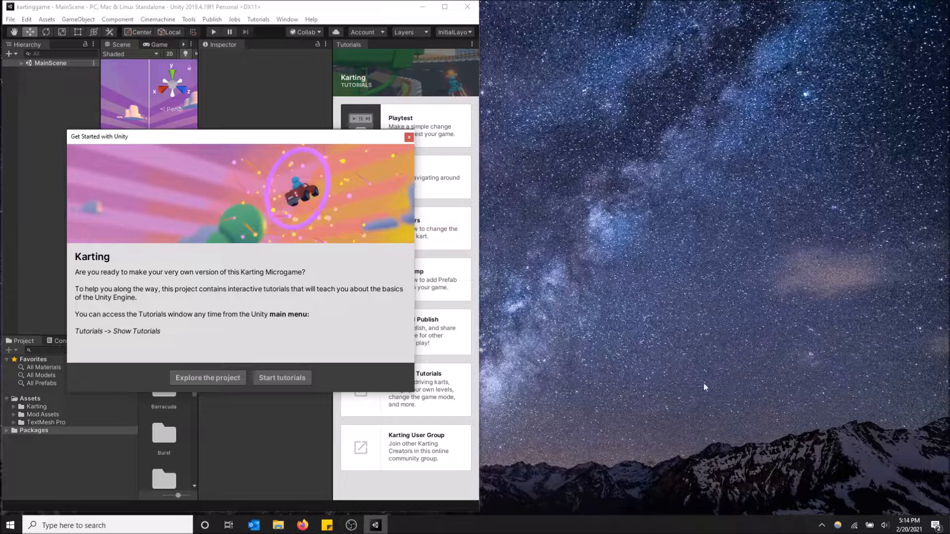
mouse_move(227, 121)
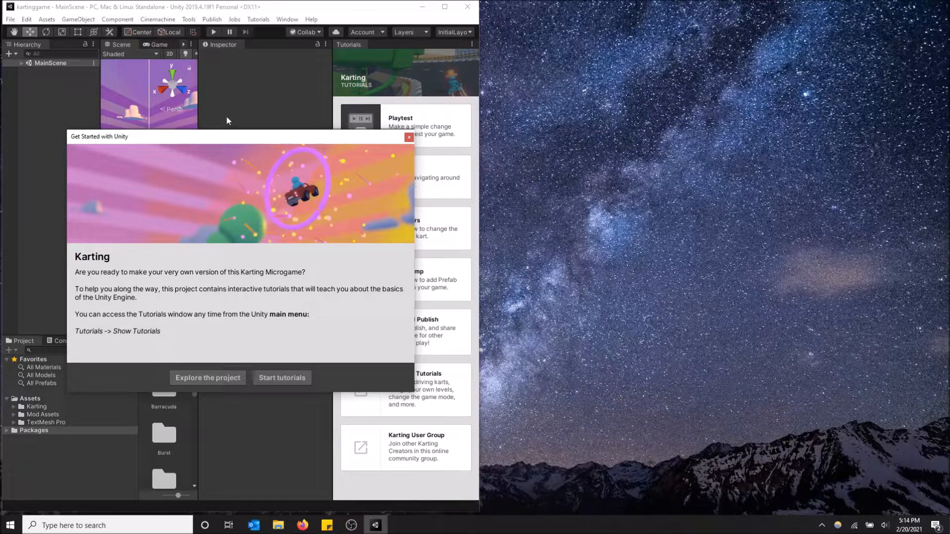
mouse_move(246, 205)
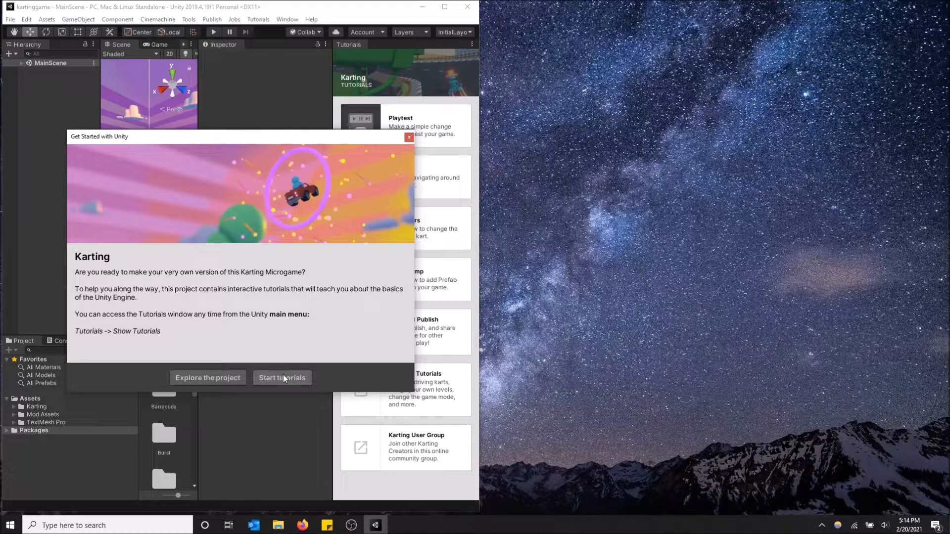
mouse_move(267, 372)
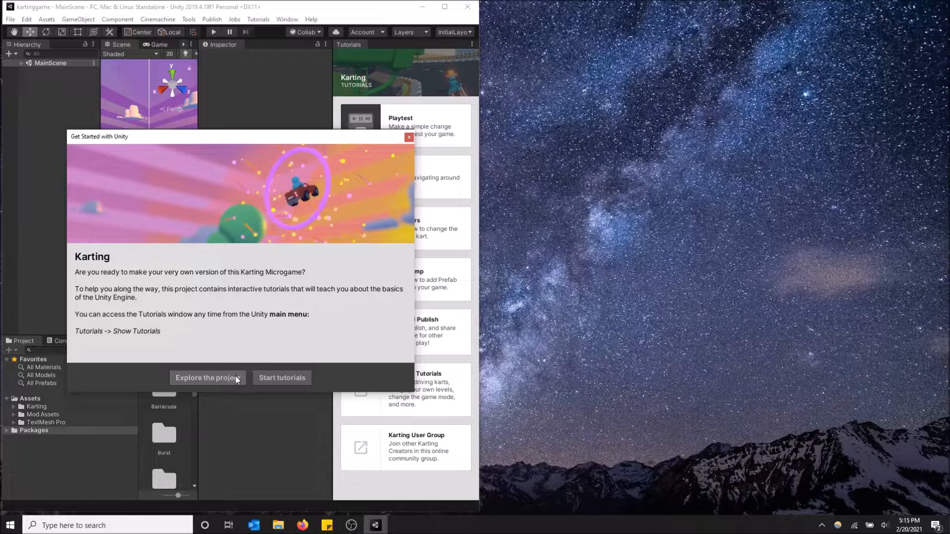
- Choose 'Explore the project' to skip the Karting tutorials
left_click(207, 377)
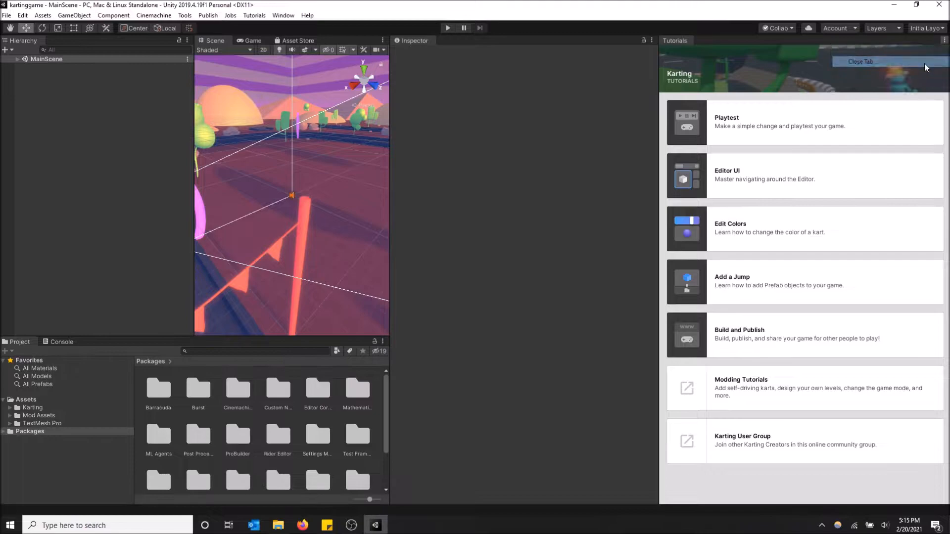
- Close the Tutorials tab and widen the Scene view
left_click(860, 62)
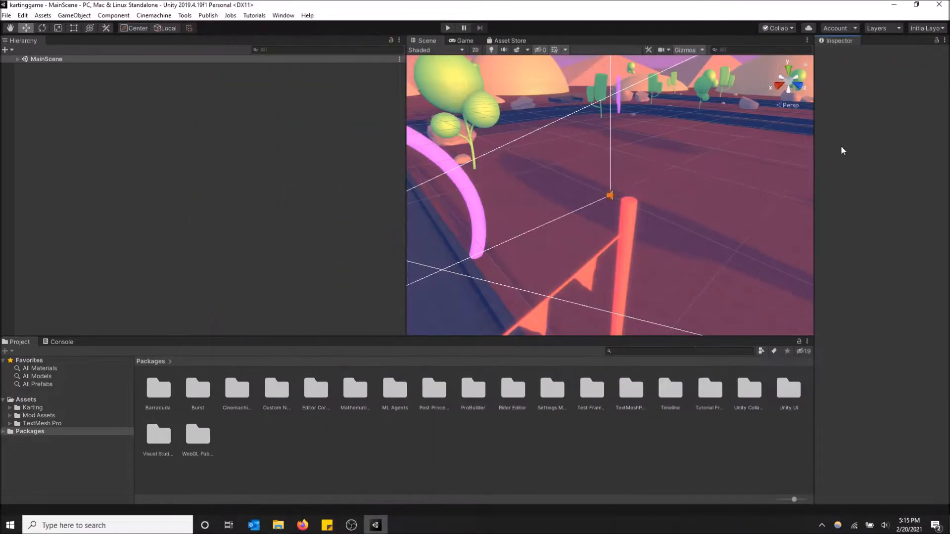
left_click_drag(406, 115, 249, 114)
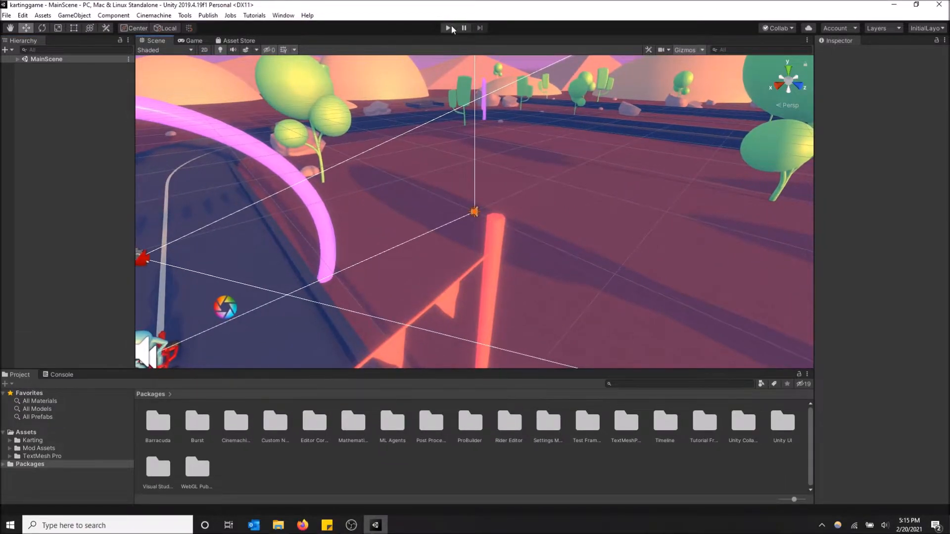
- Enter Play mode and drive the kart until the You WIN screen appears
left_click(447, 27)
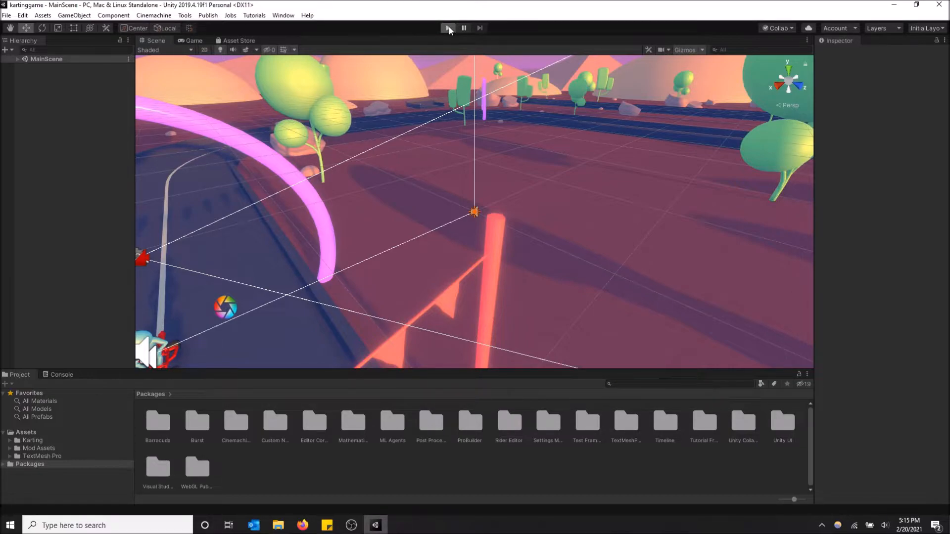
left_click(448, 27)
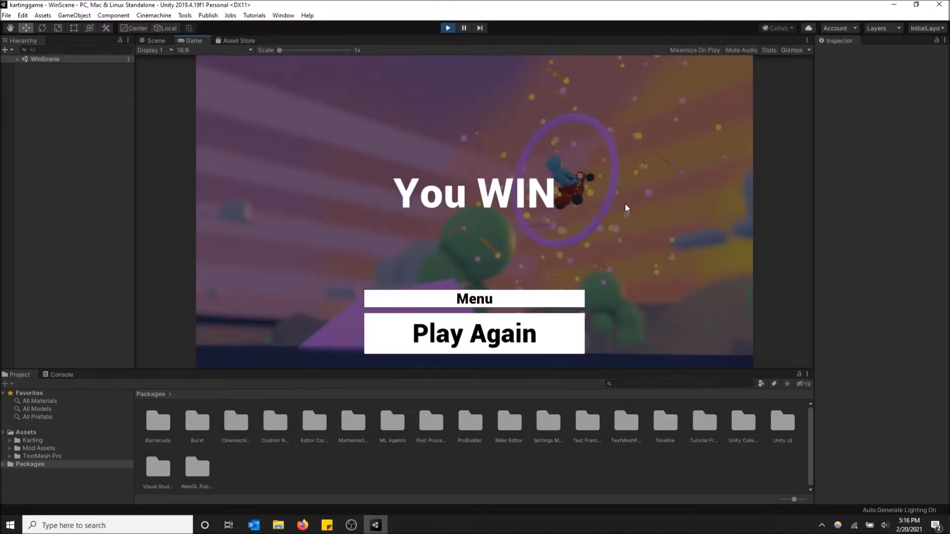
mouse_move(526, 329)
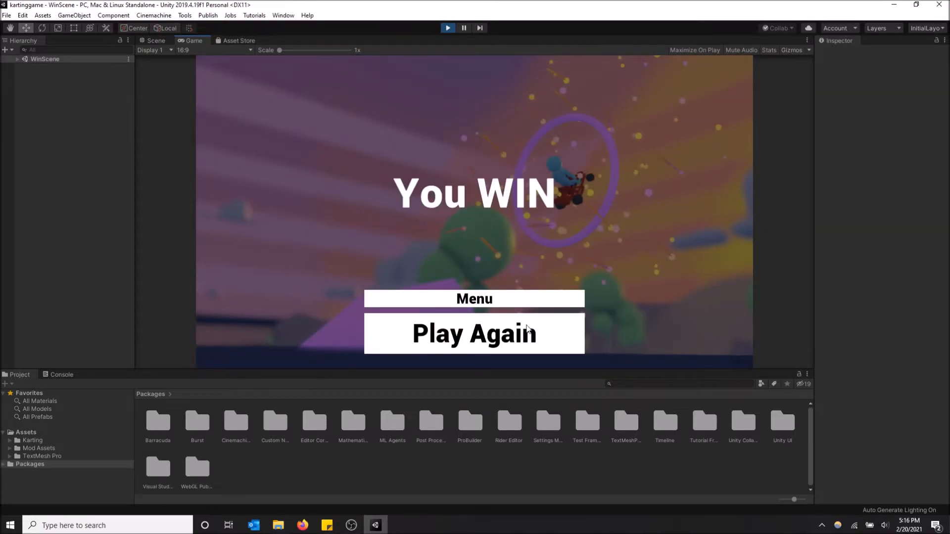
- Choose Play Again on the You WIN screen to restart the race countdown
left_click(474, 333)
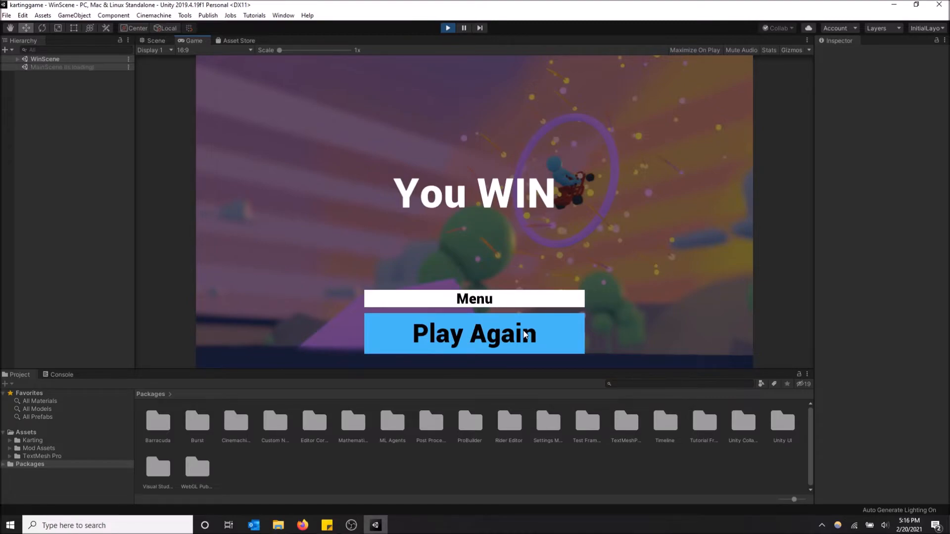
left_click(474, 333)
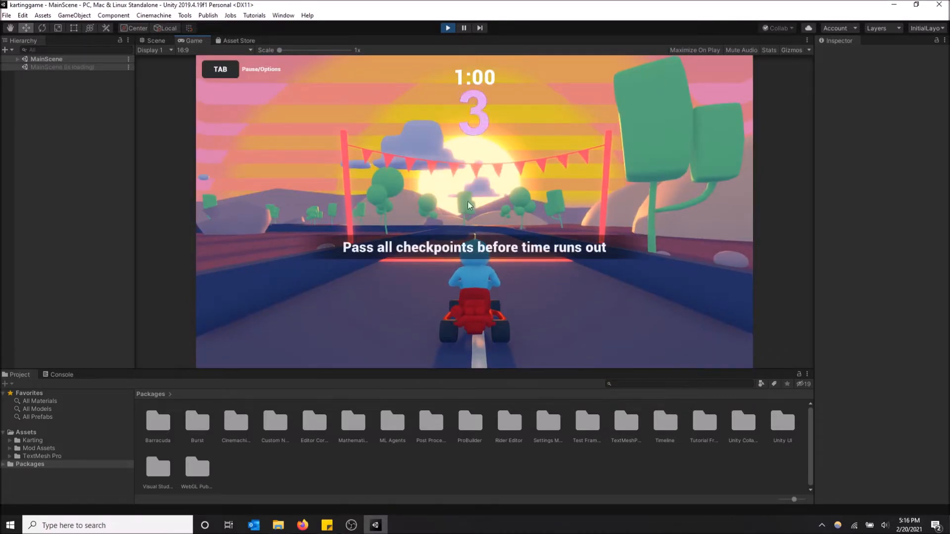